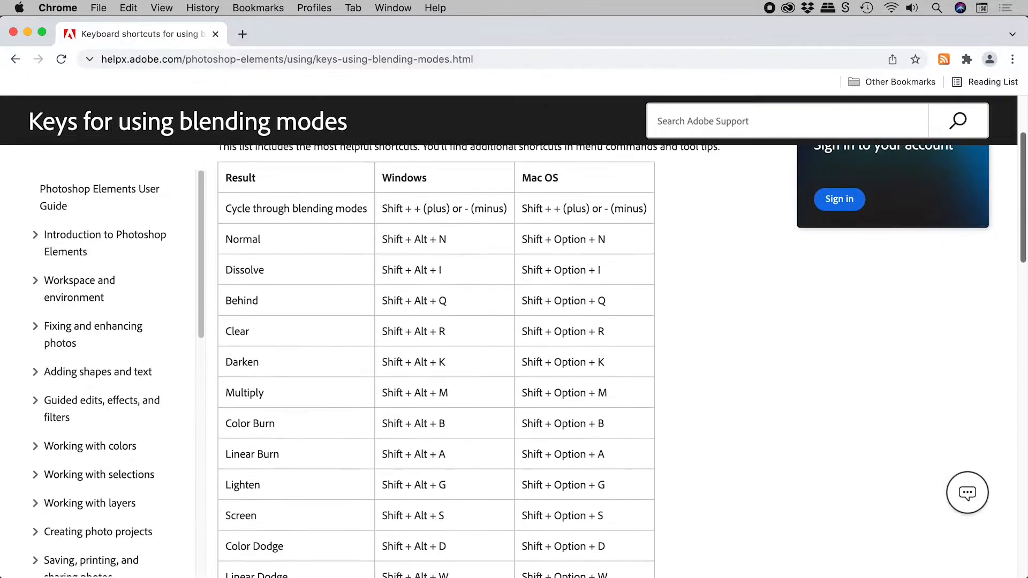
Select the chickens layer and preview blend modes, leaving it at Normal.
scroll(down, 3)
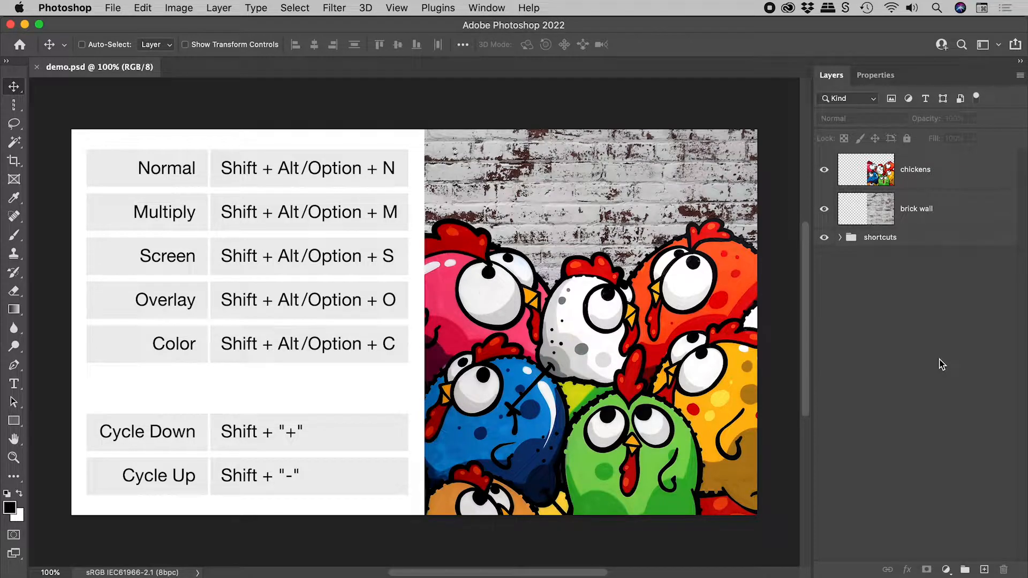
click(915, 169)
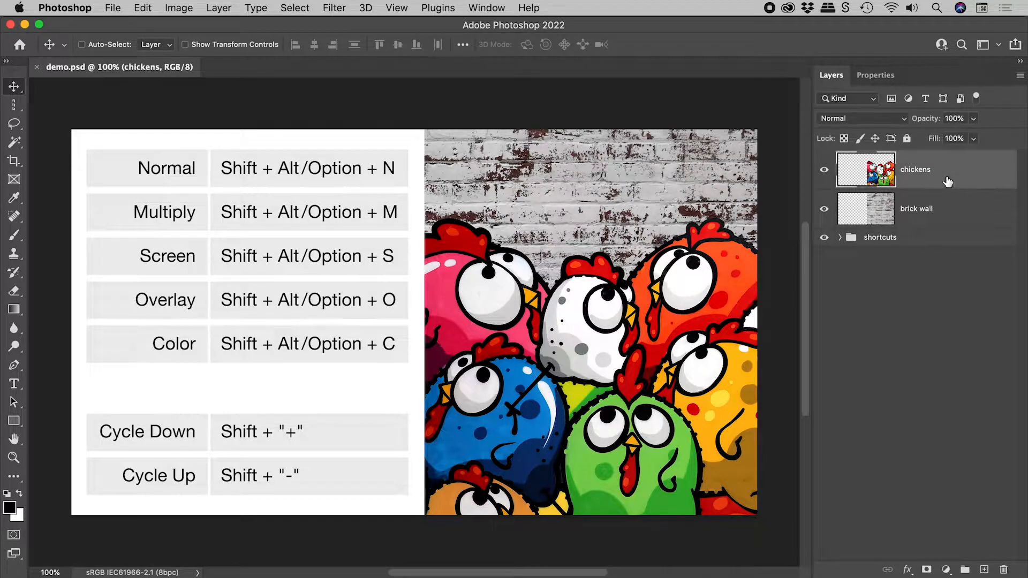
click(860, 119)
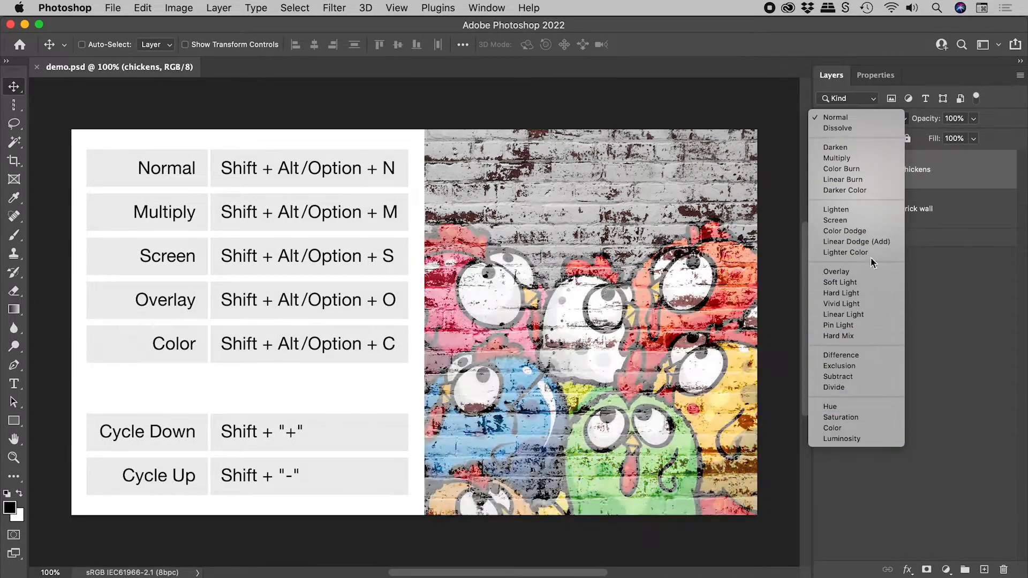
click(833, 117)
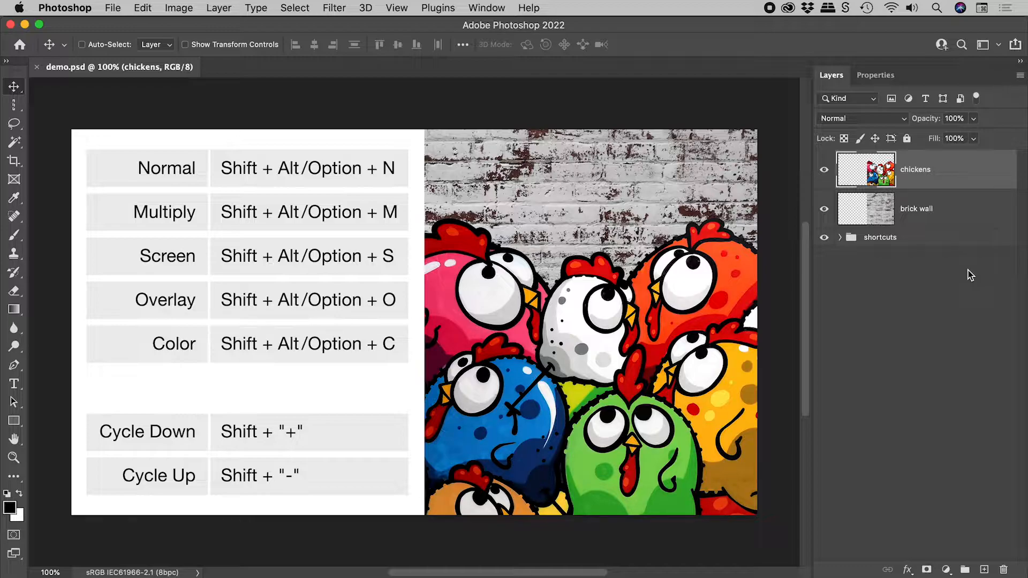
key(Shift+Alt+M)
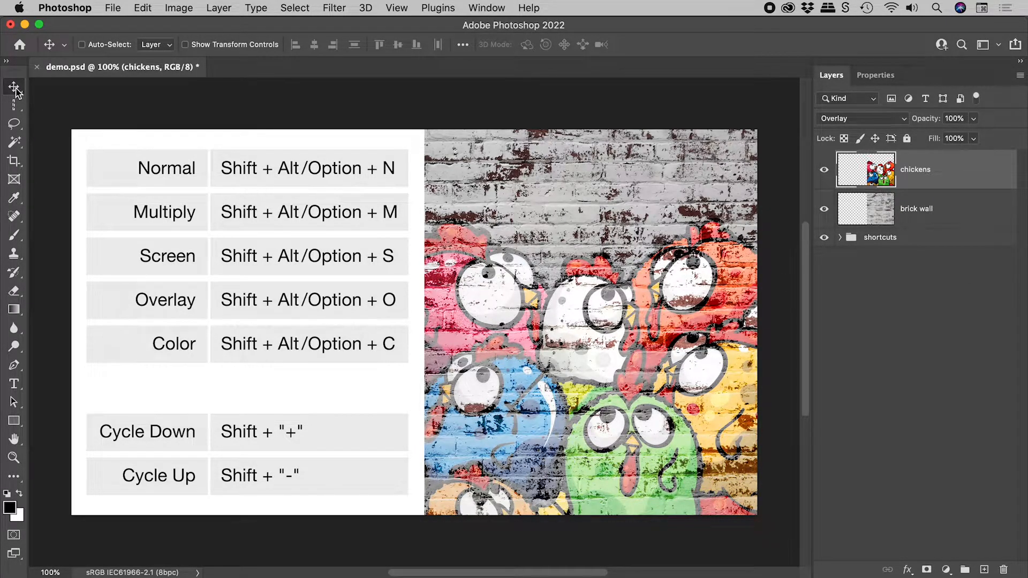
mouse_move(13, 89)
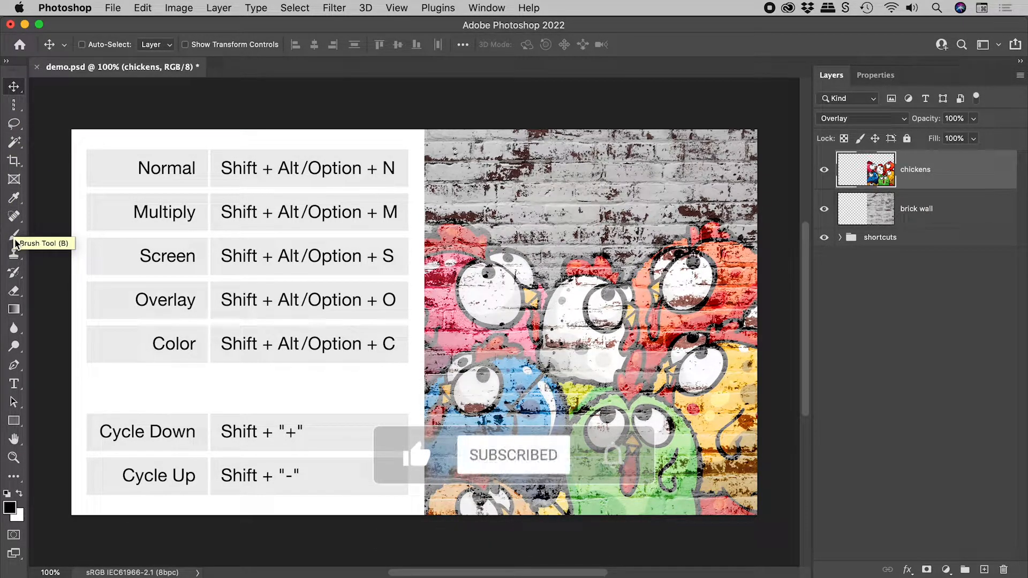
Switch to the Brush Tool and cycle its painting mode through Behind to Multiply.
click(14, 235)
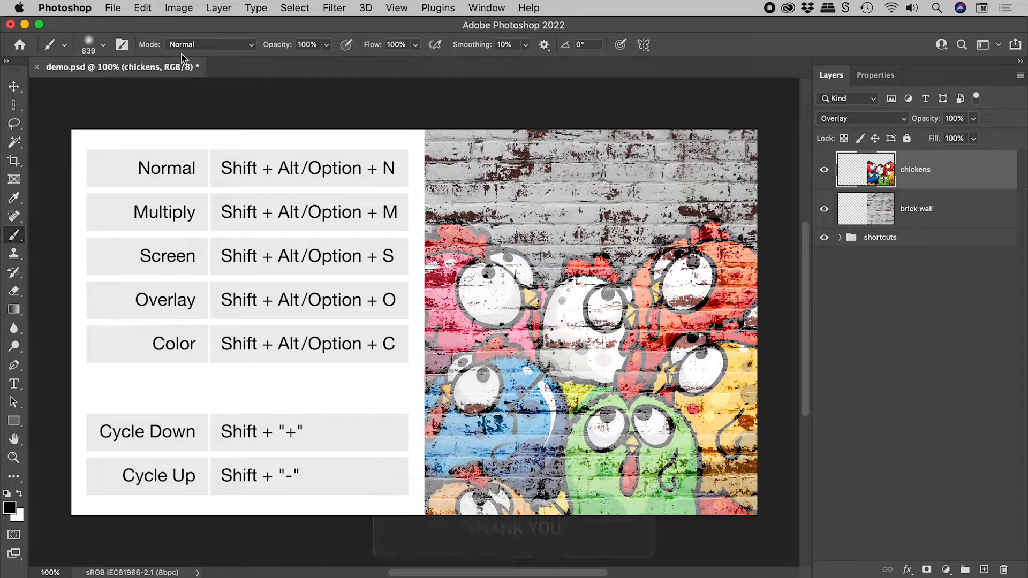
key(shift+alt+-)
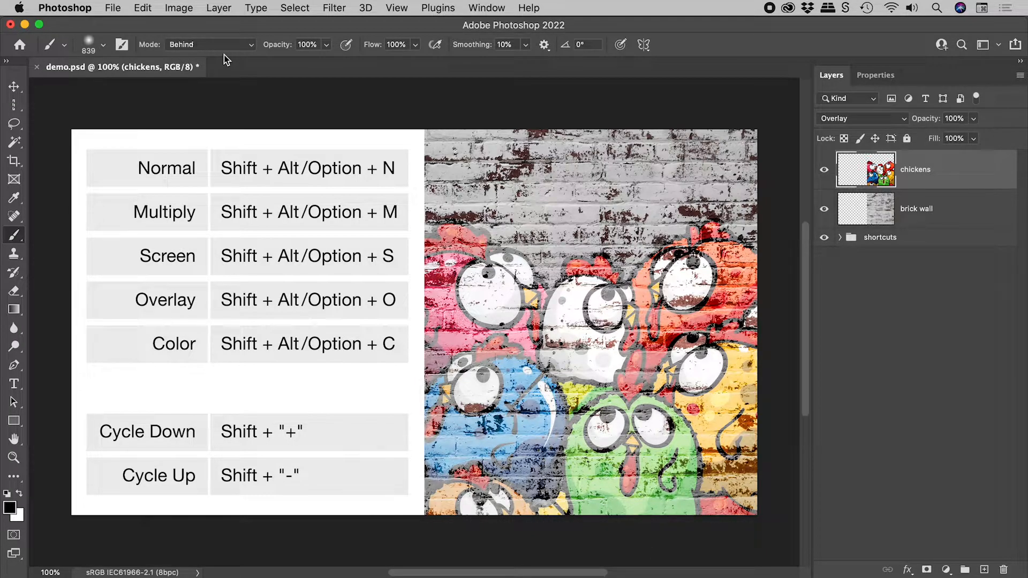
key(shift+alt+m)
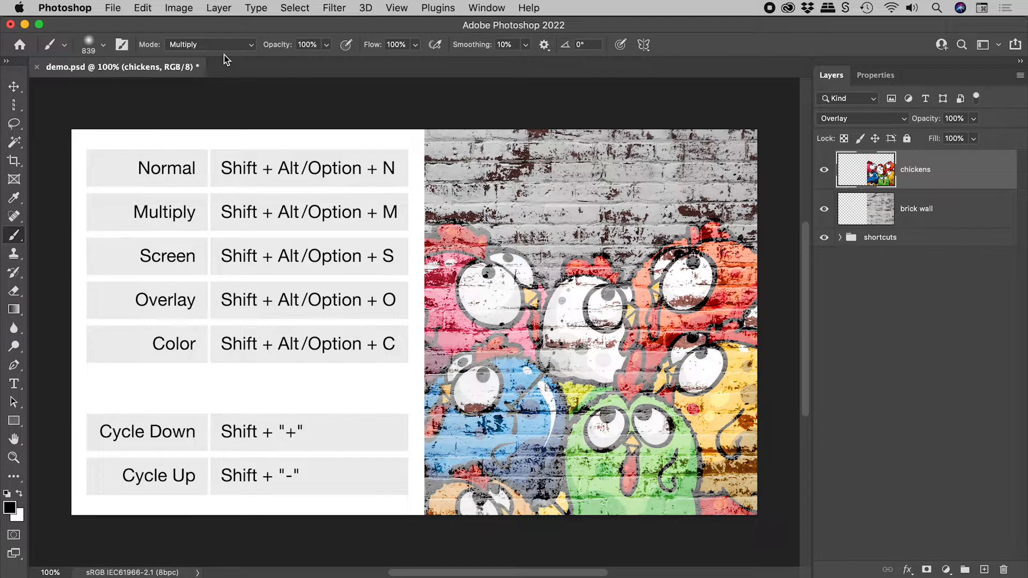